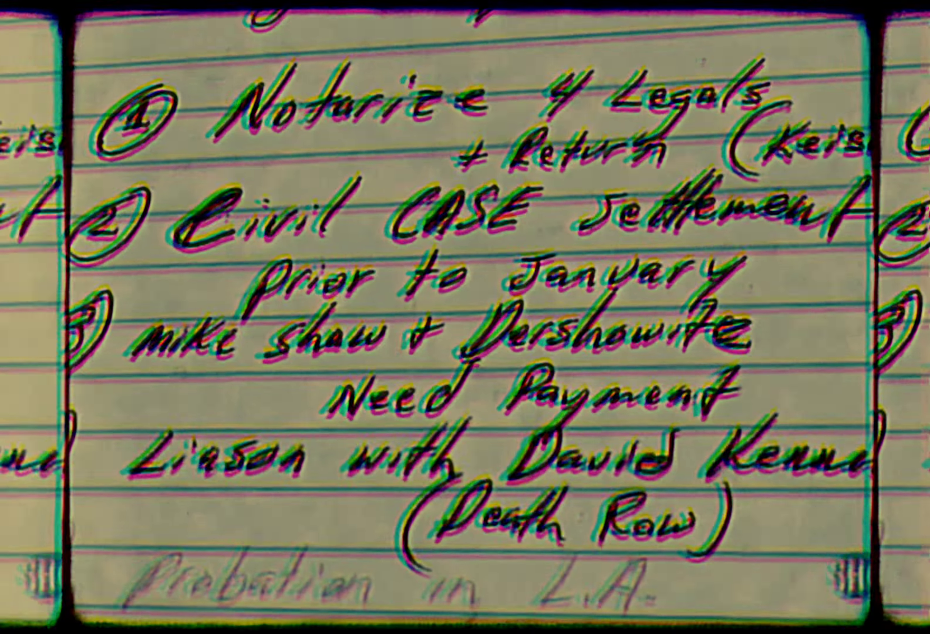
pyautogui.scroll(-3)
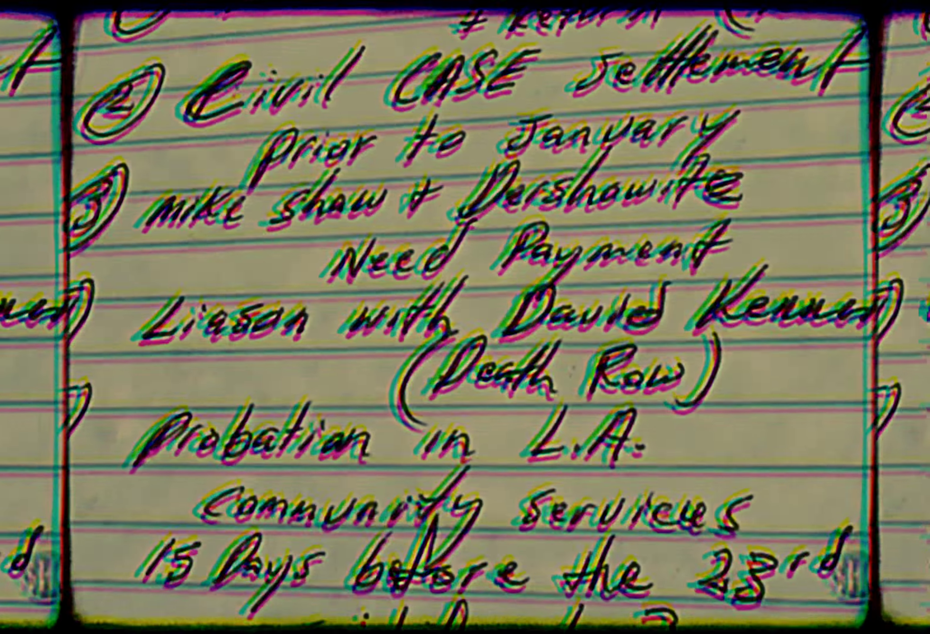